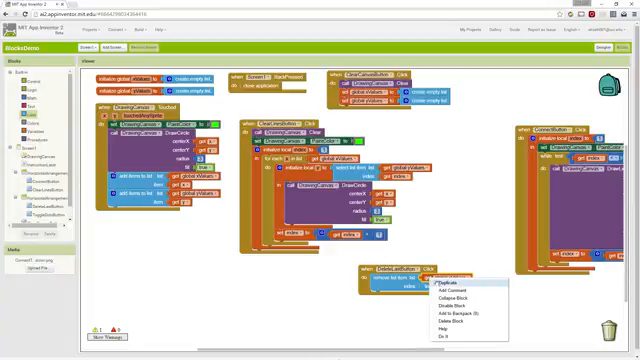
# Duplicate the block group near the bottom of the workspace.
pyautogui.click(452, 282)
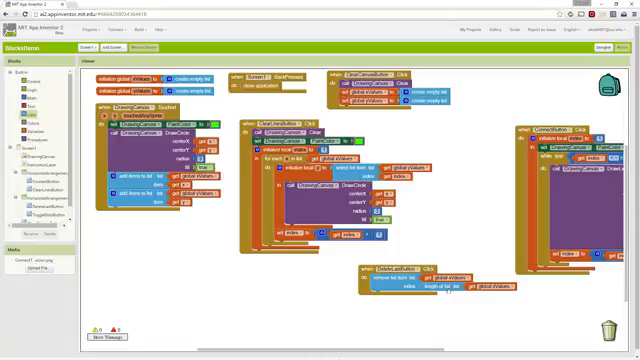
pyautogui.moveTo(448, 292)
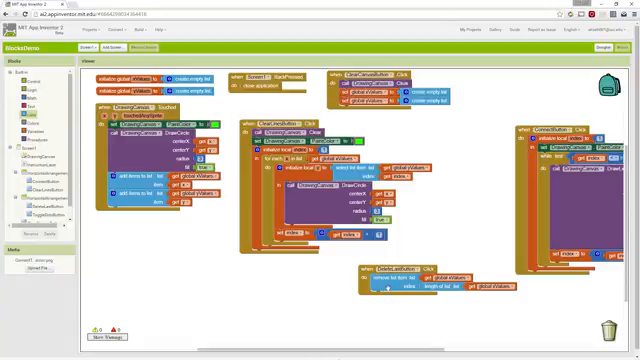
# Duplicate a block from its right-click menu to start the new list-block group.
pyautogui.rightClick(380, 216)
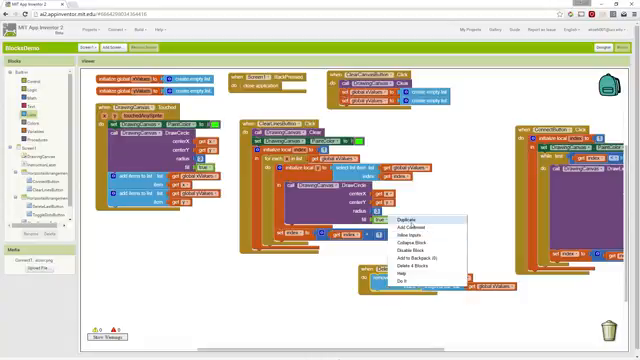
pyautogui.click(396, 216)
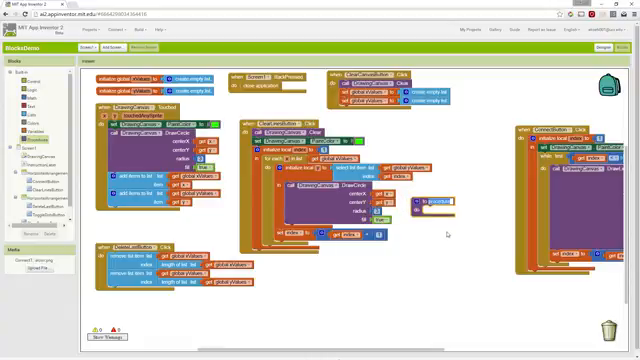
pyautogui.moveTo(436, 226)
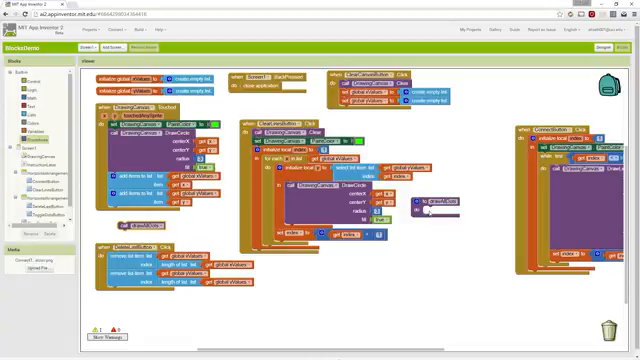
pyautogui.moveTo(428, 248)
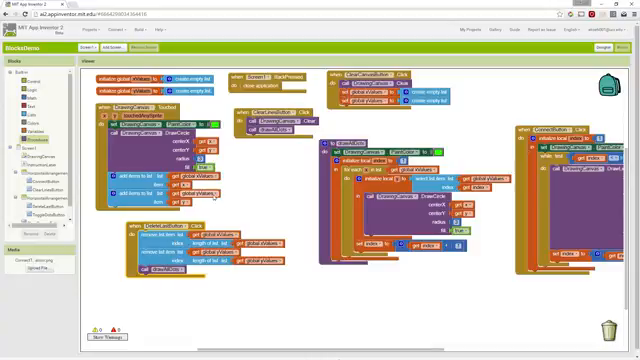
# Use the workspace's Arrange Blocks option to lay out the block groups.
pyautogui.rightClick(260, 120)
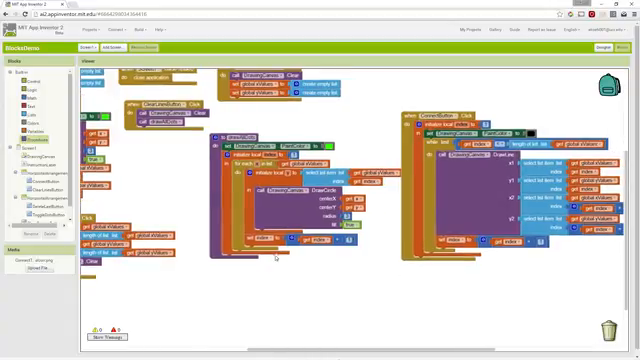
pyautogui.moveTo(184, 202)
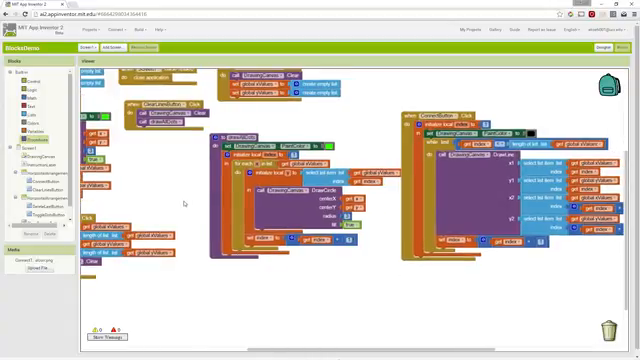